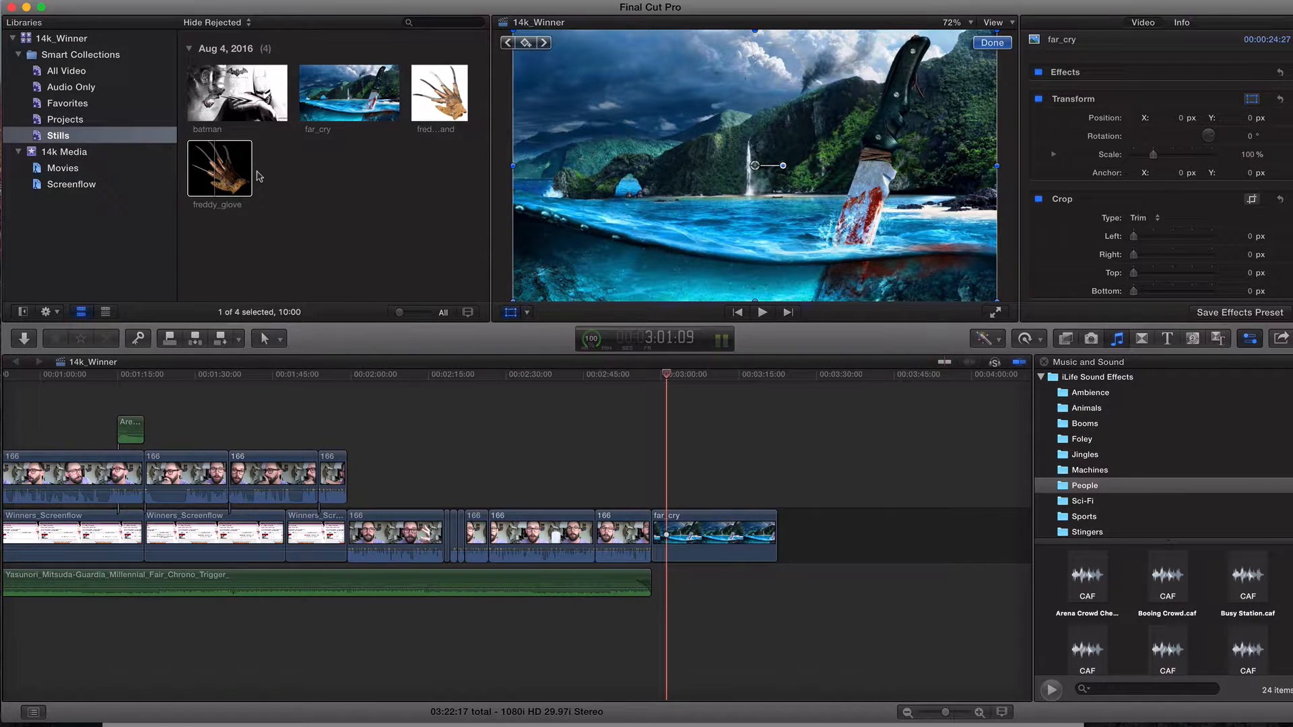
pyautogui.moveTo(275, 16)
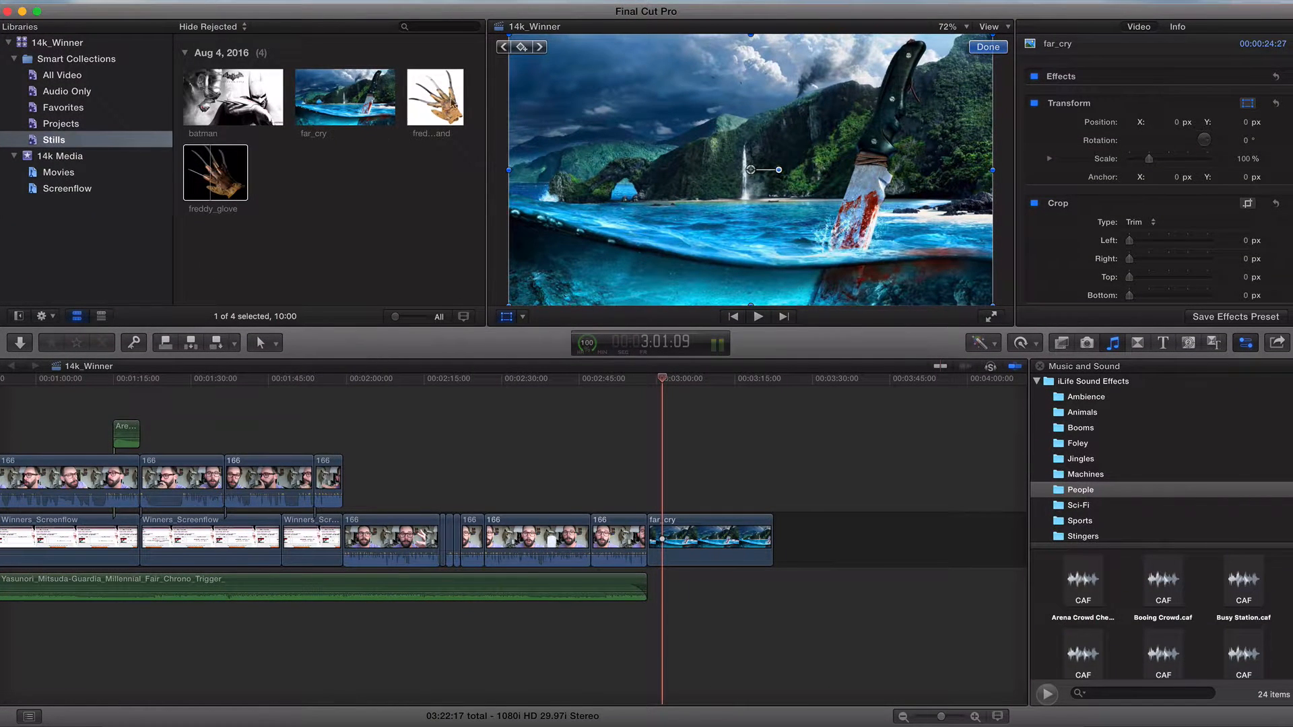
# - Replace the freddy_glove clip with the freddy_hand still layered above far_cry
pyautogui.click(213, 172)
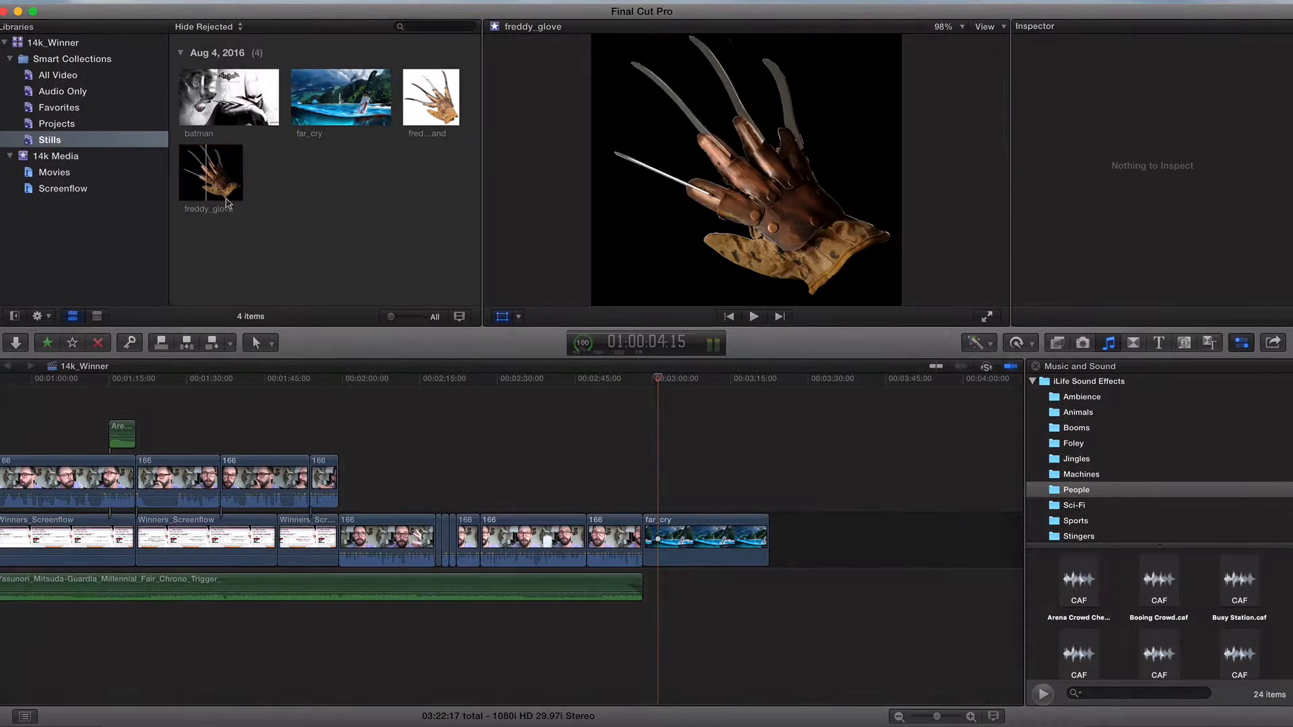
pyautogui.click(211, 173)
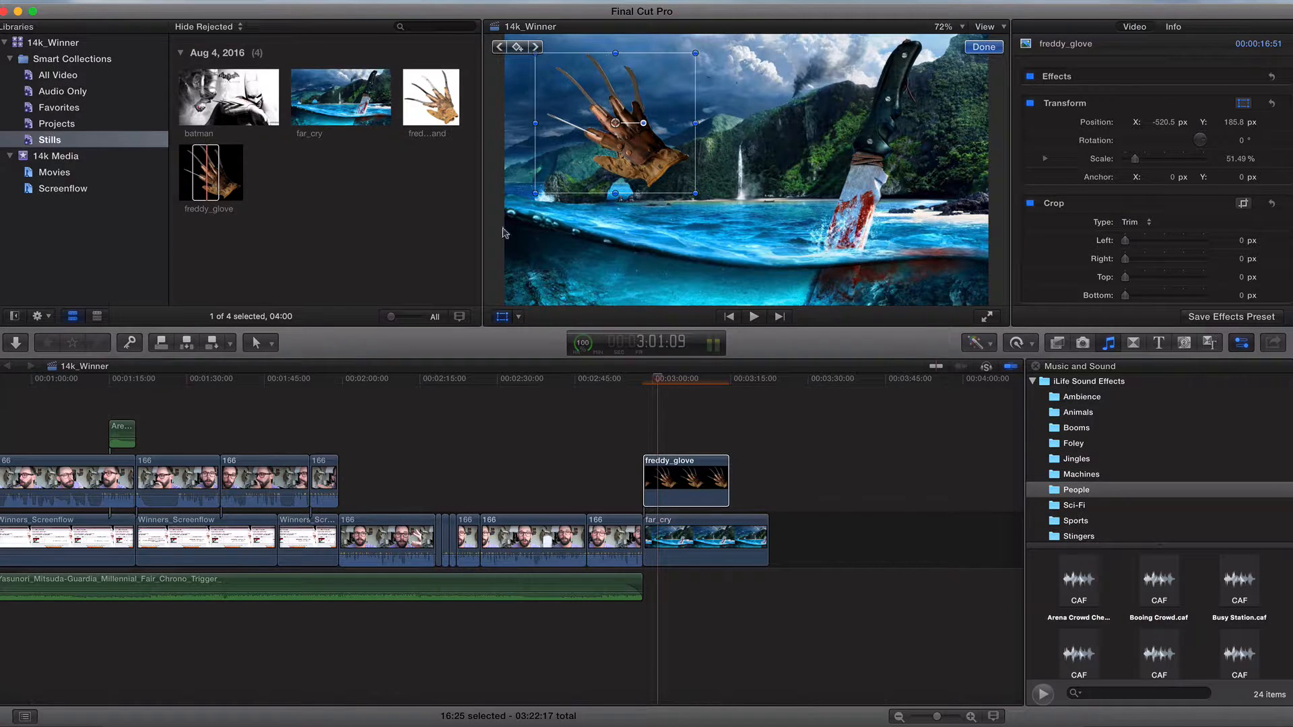
pyautogui.click(642, 378)
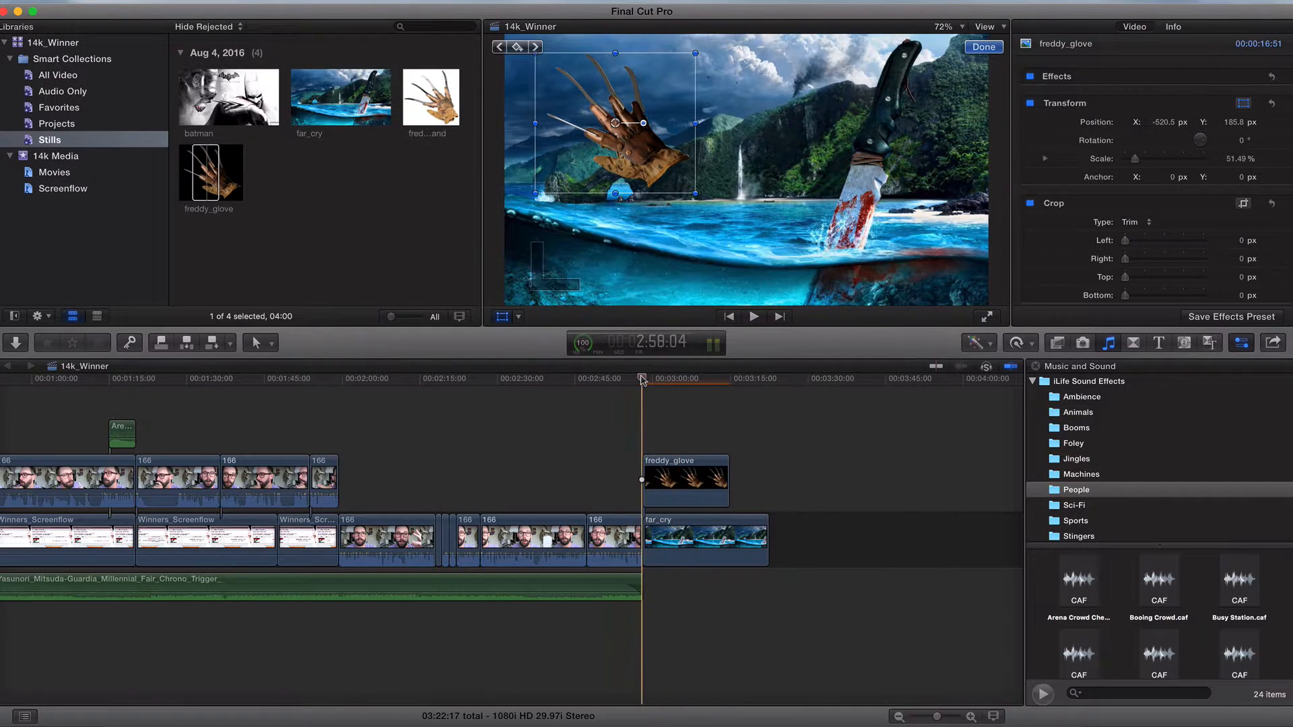
pyautogui.click(982, 46)
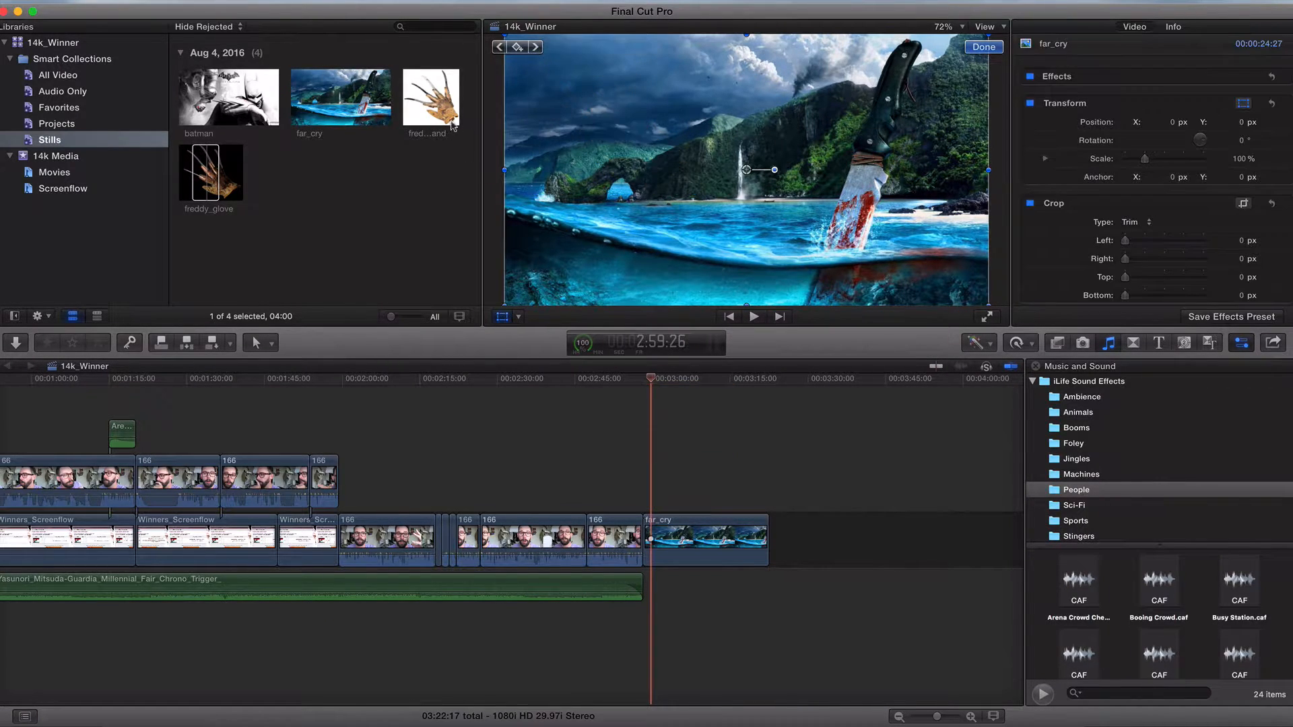
pyautogui.click(429, 96)
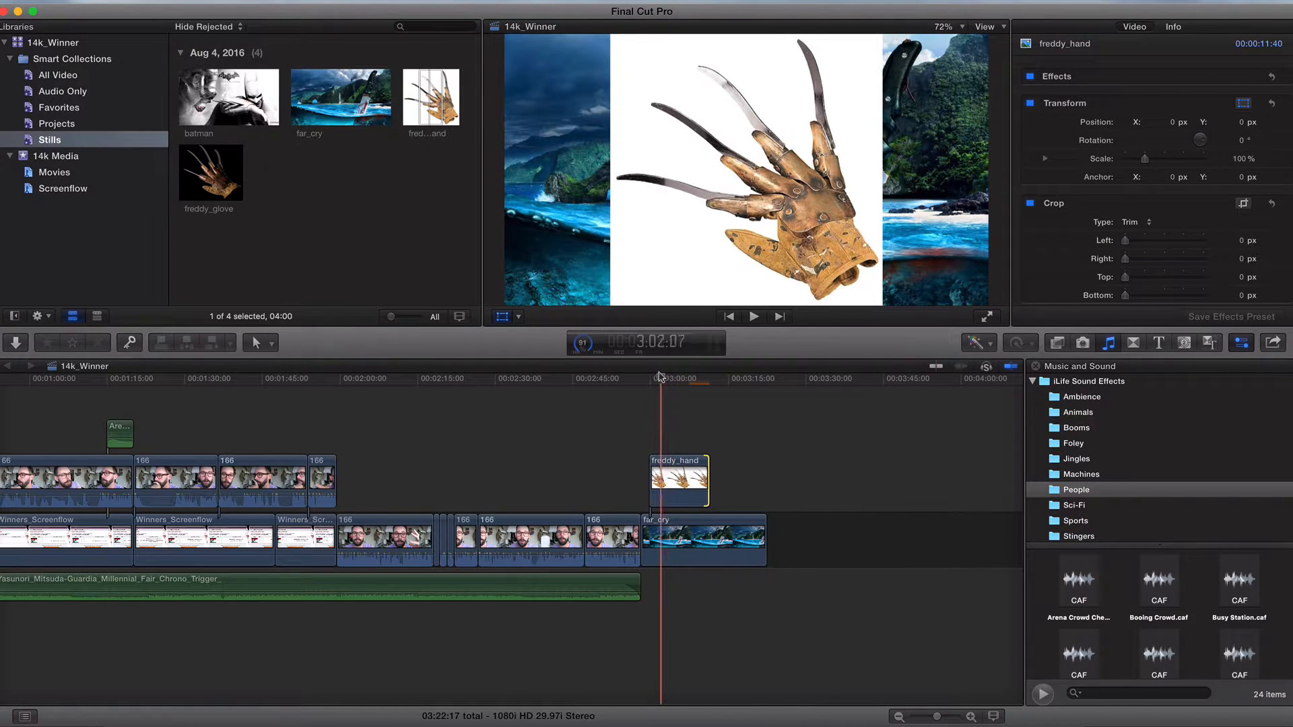
pyautogui.click(707, 378)
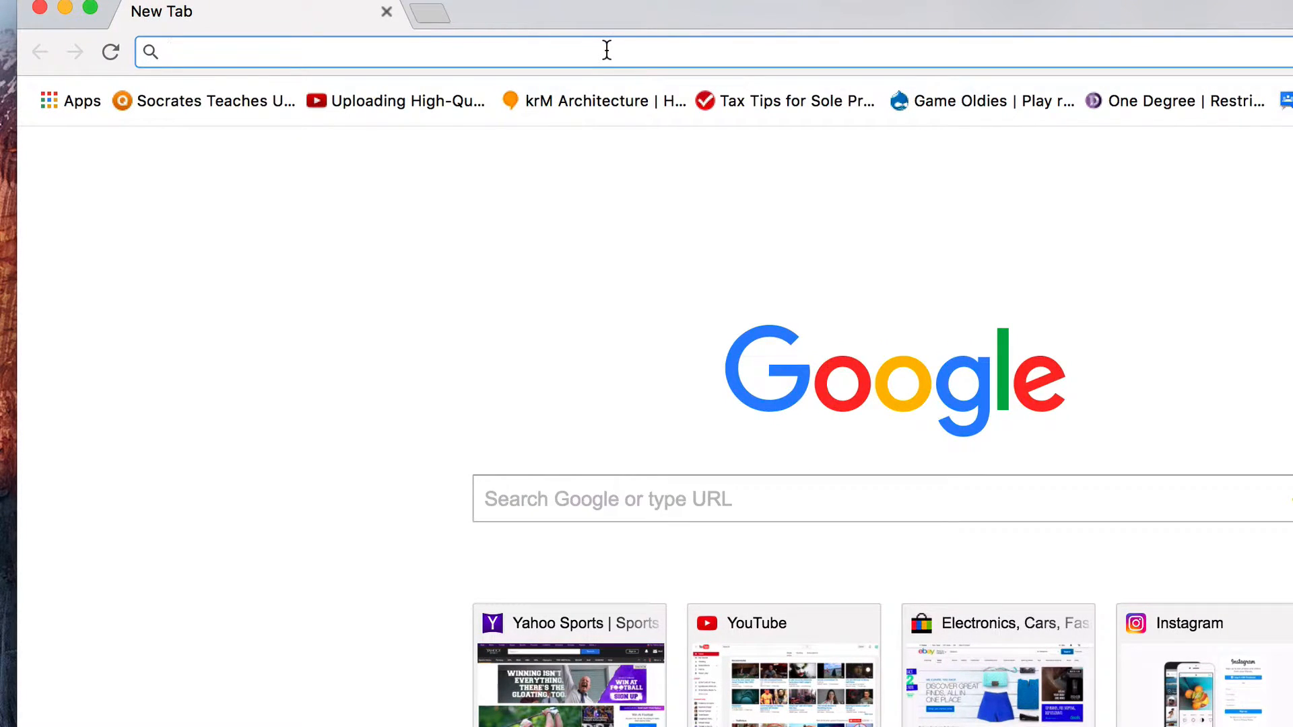
# - Search Google Images for 'freddy krugger glove png' and preview a glove result
pyautogui.click(330, 51)
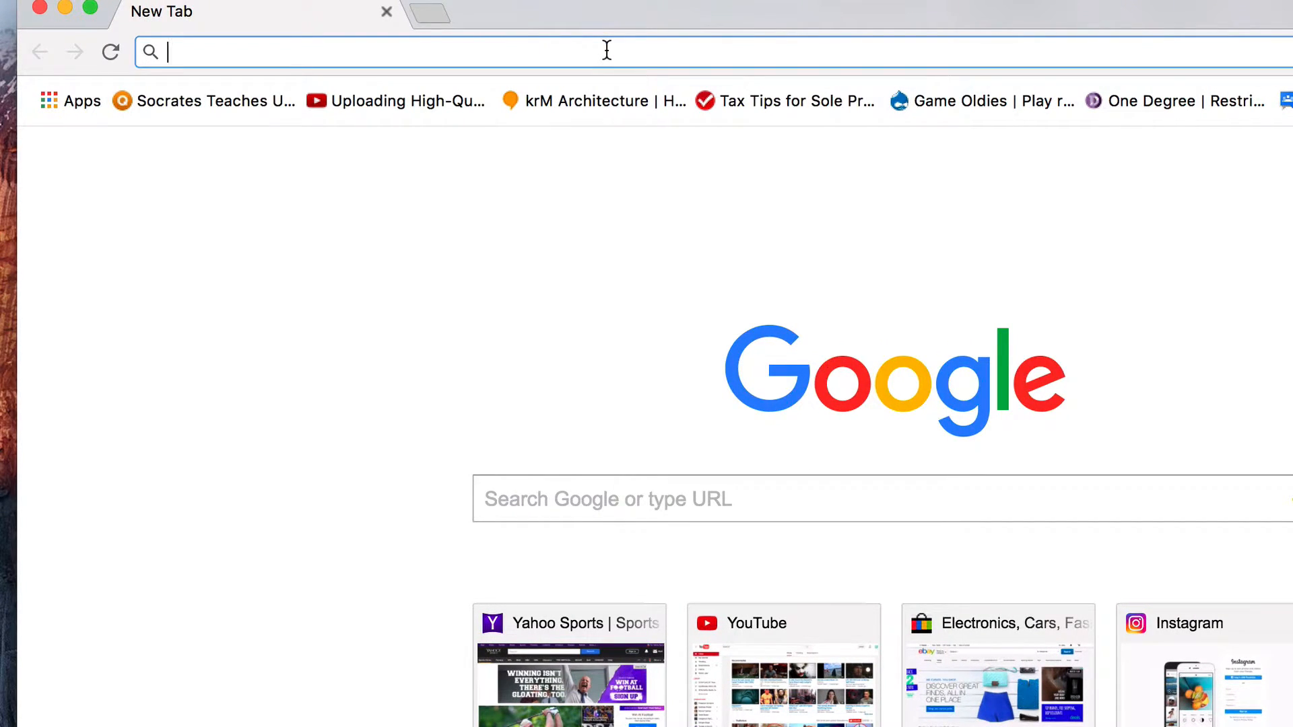
pyautogui.write('freddy krugger glove png')
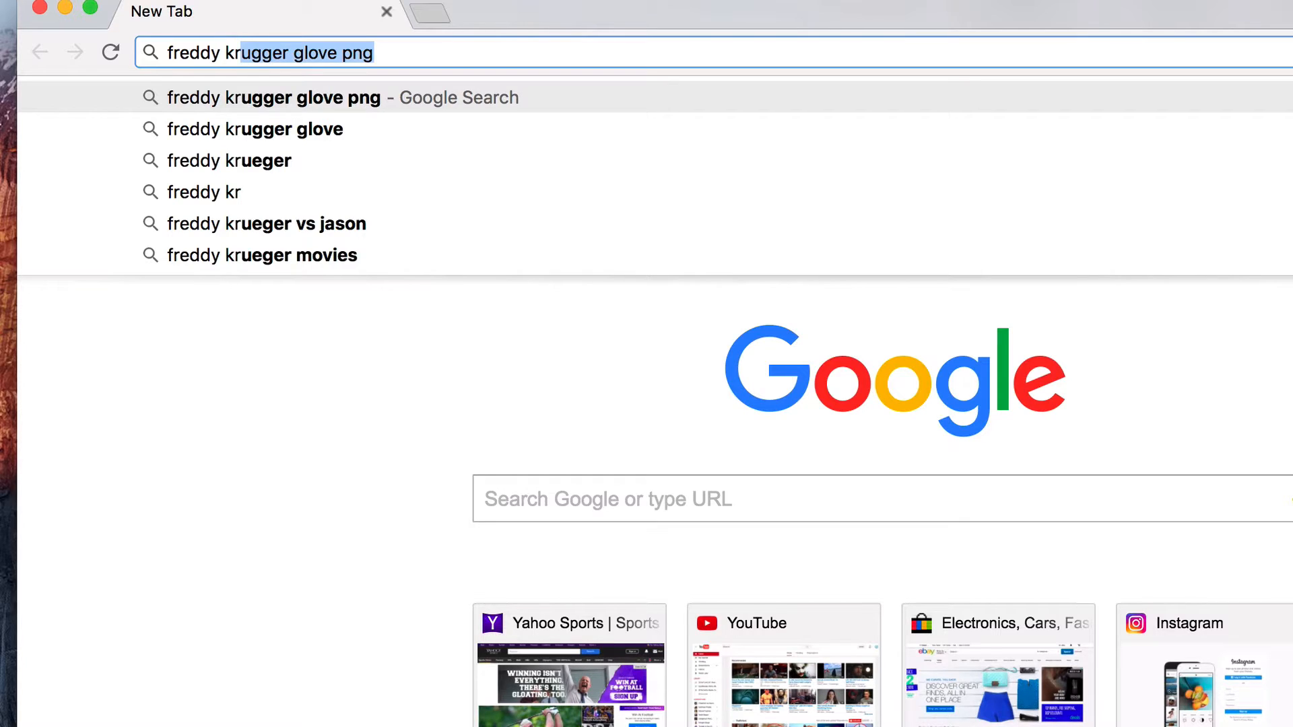
pyautogui.press('Return')
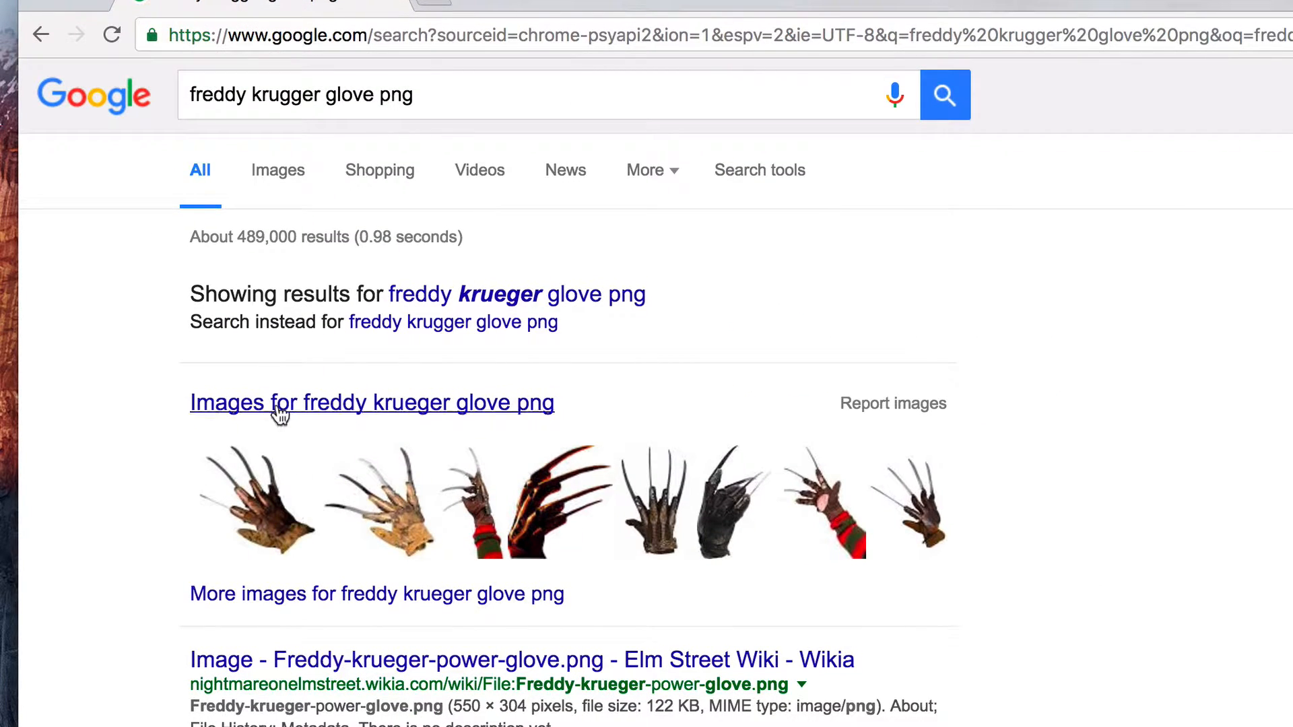
pyautogui.click(371, 402)
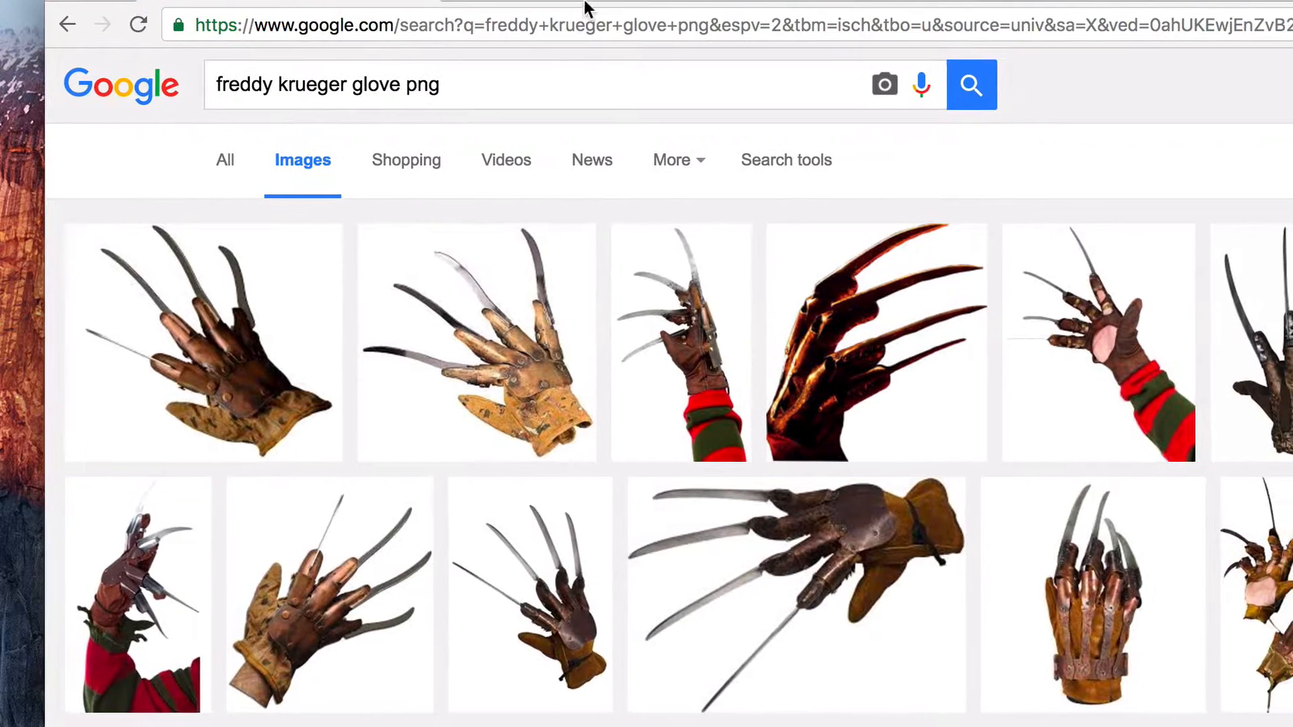
pyautogui.moveTo(1195, 345)
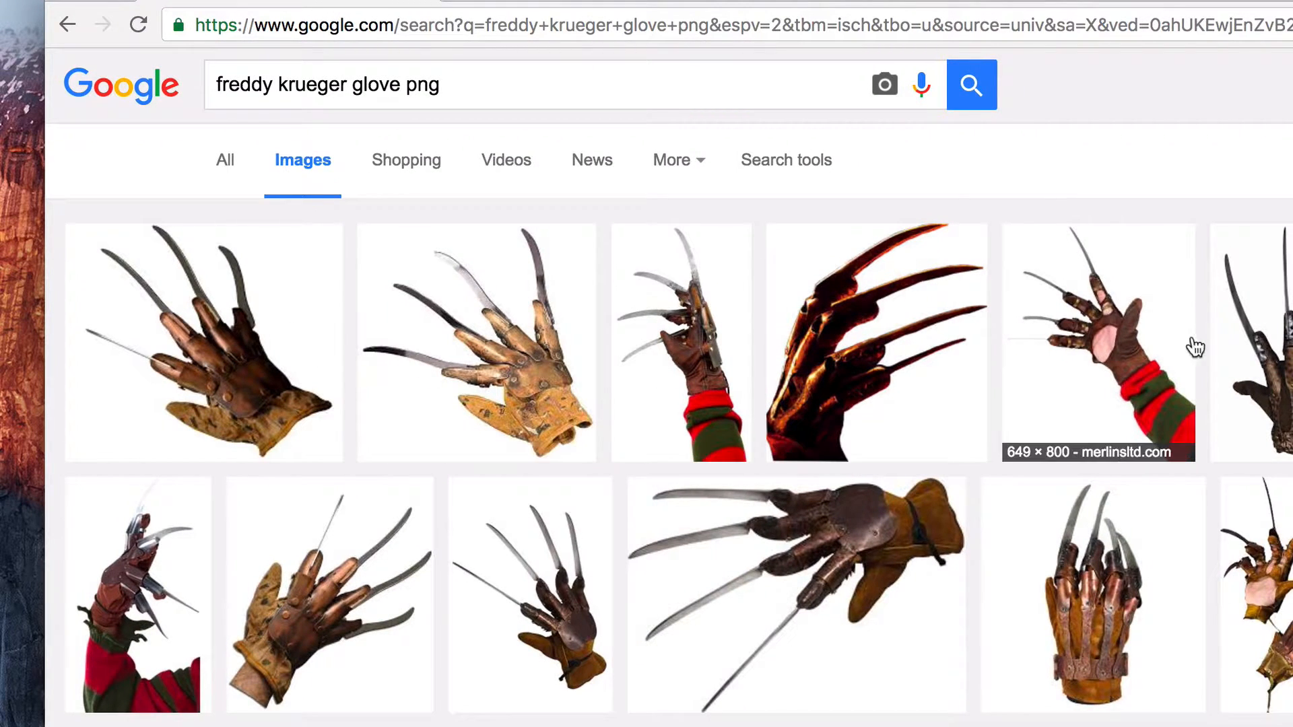
pyautogui.click(202, 342)
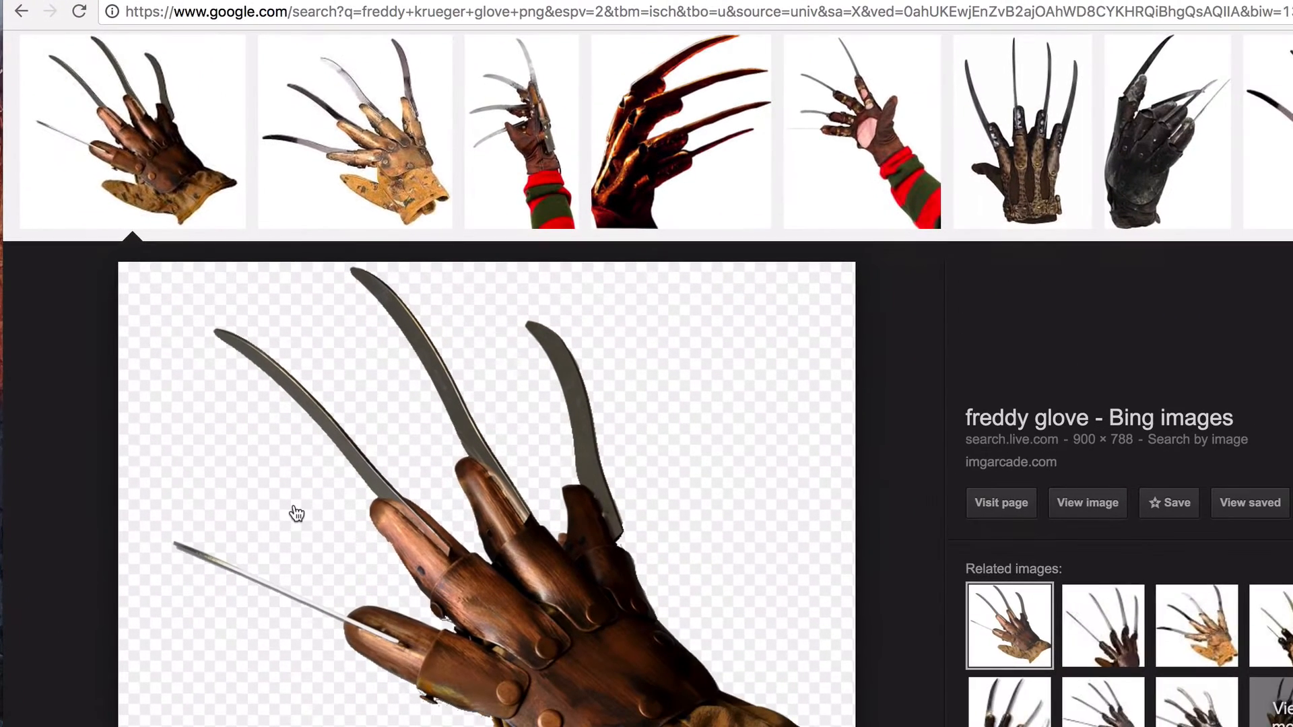
pyautogui.moveTo(283, 485)
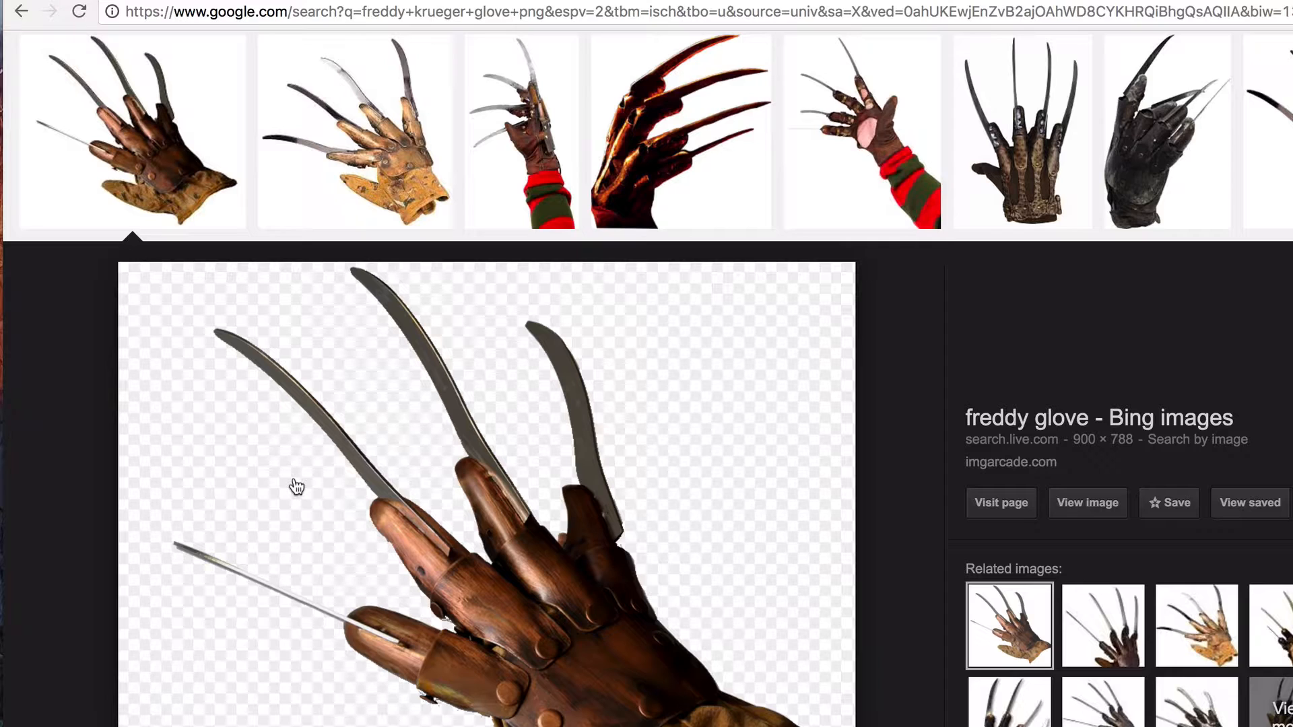
pyautogui.moveTo(393, 483)
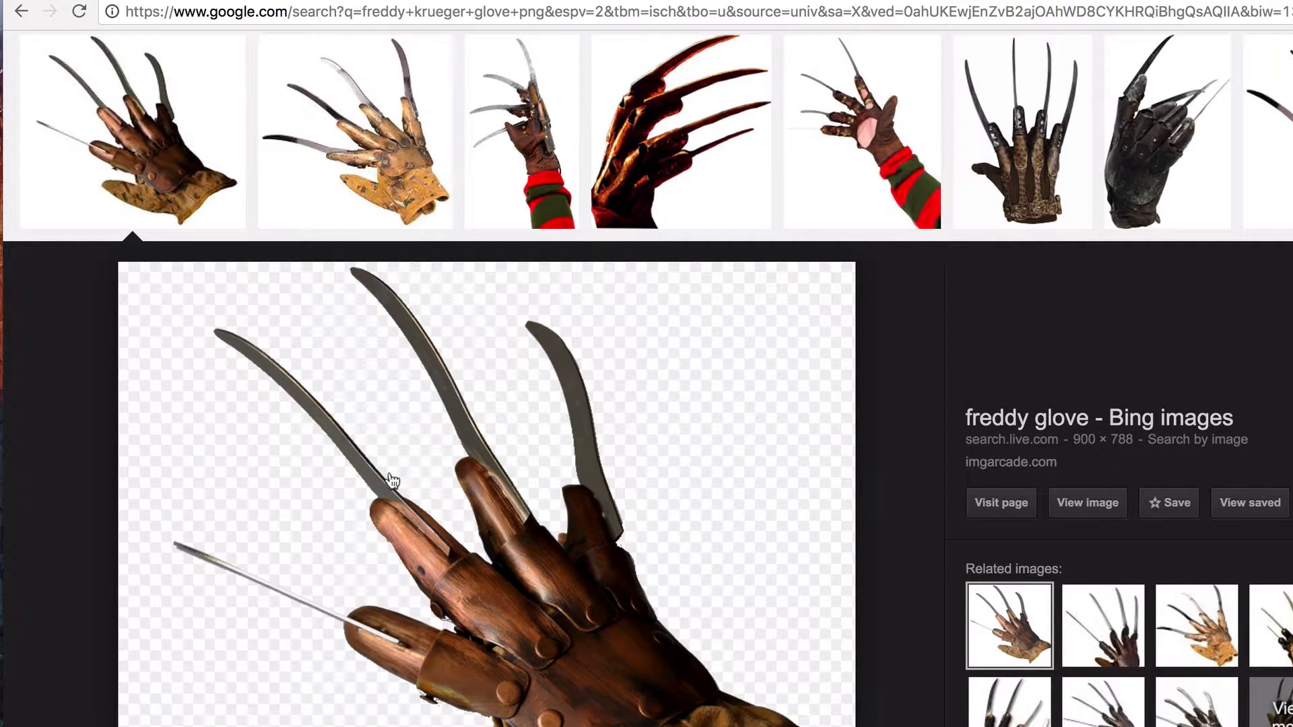
pyautogui.moveTo(437, 485)
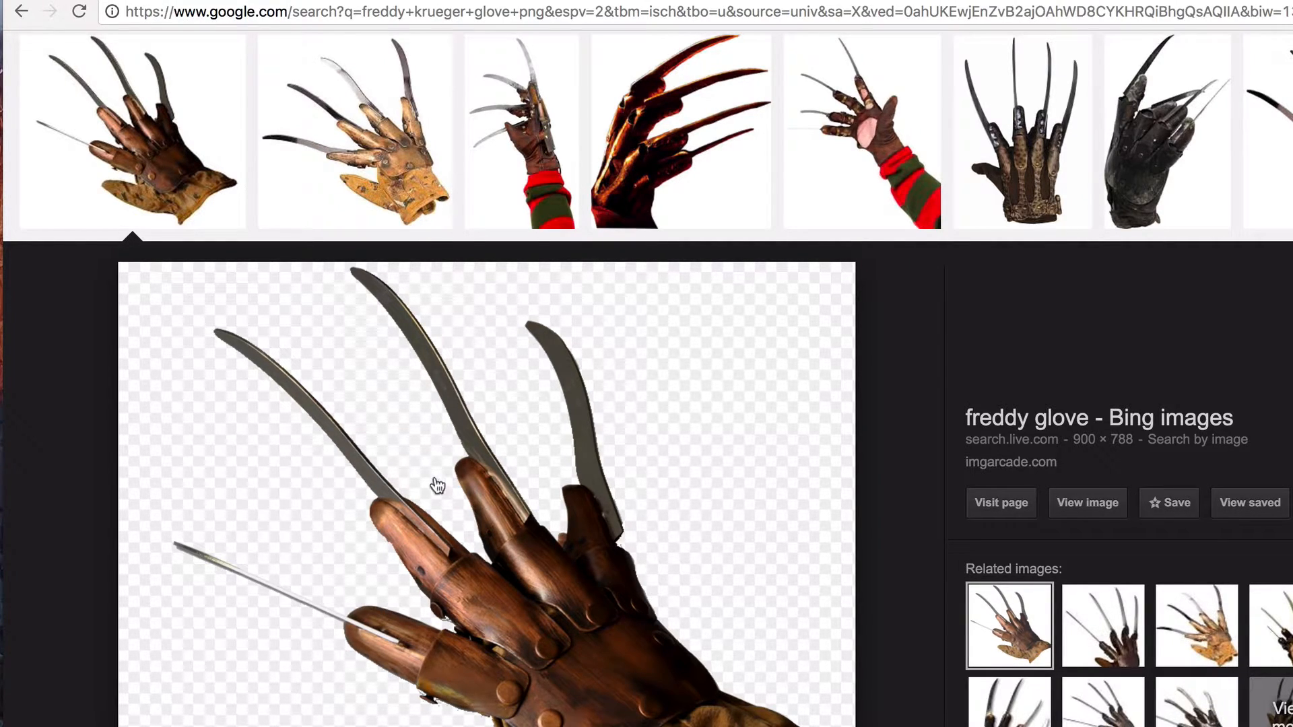
pyautogui.moveTo(891, 268)
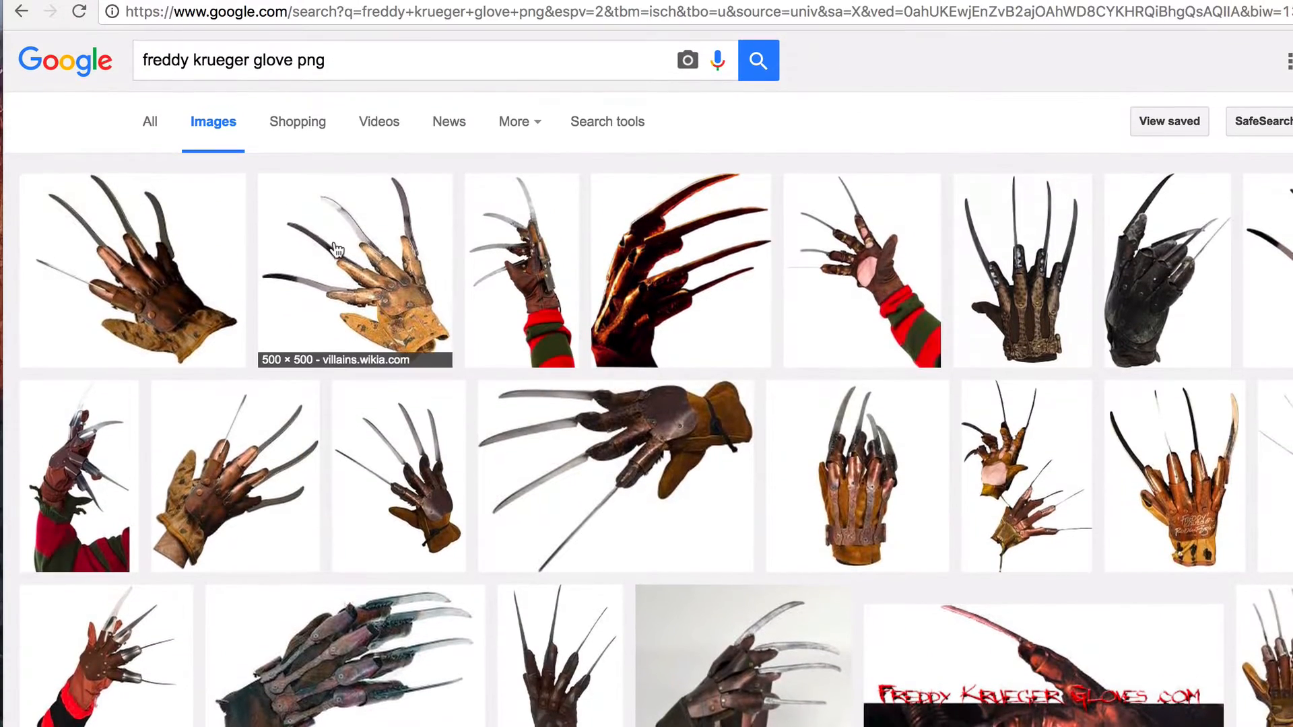
# - Save the transparent glove image to the Desktop as a Freddy-named PNG
pyautogui.click(354, 270)
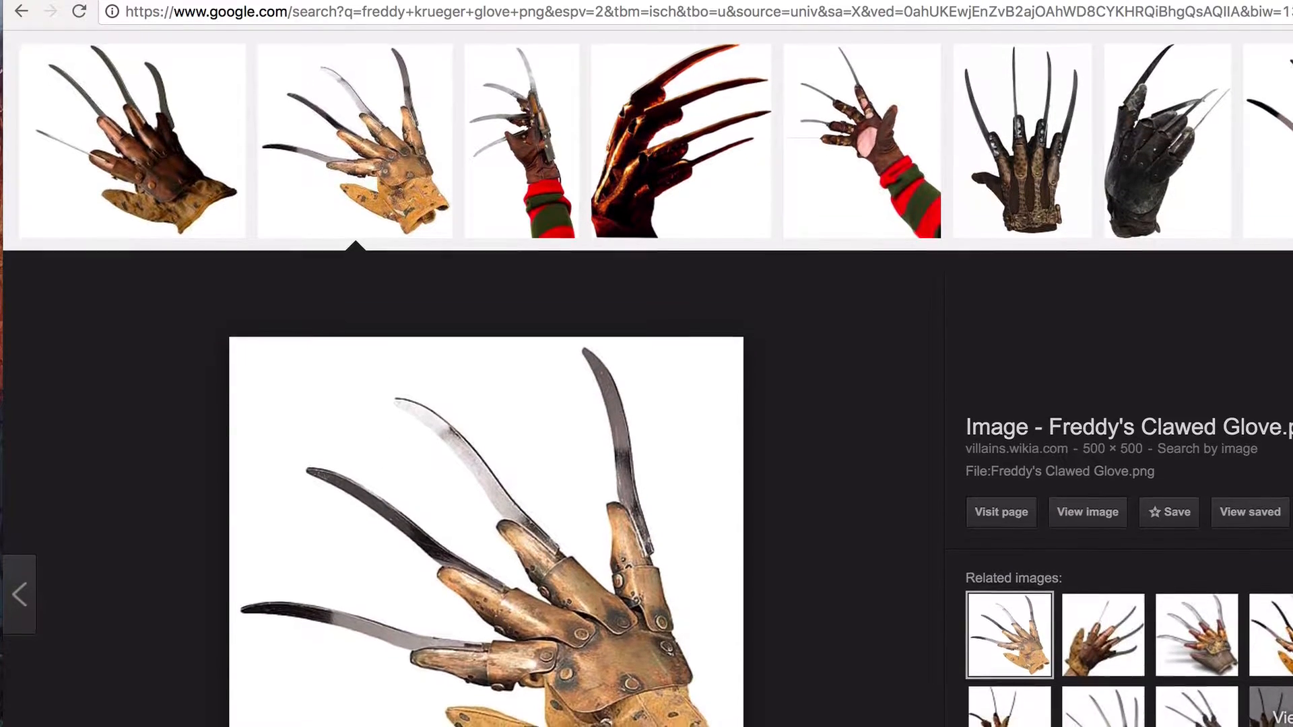
pyautogui.click(680, 140)
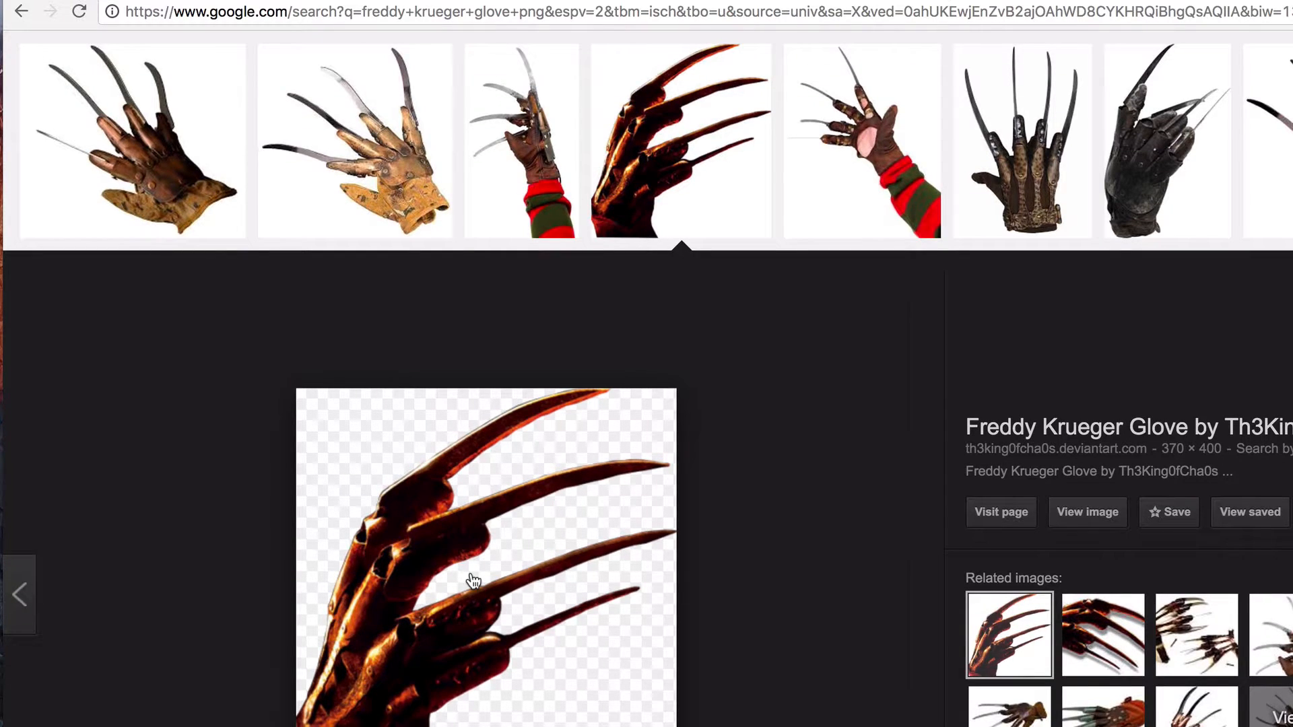
pyautogui.rightClick(473, 579)
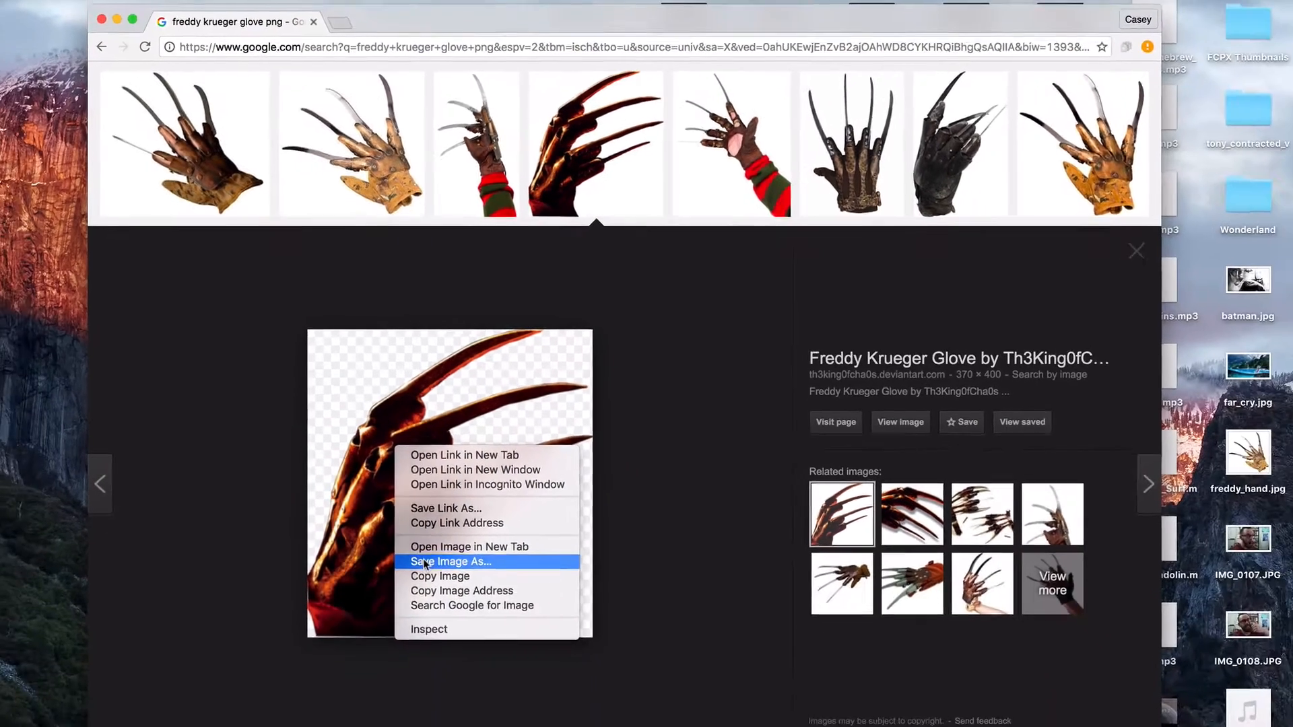
pyautogui.click(451, 562)
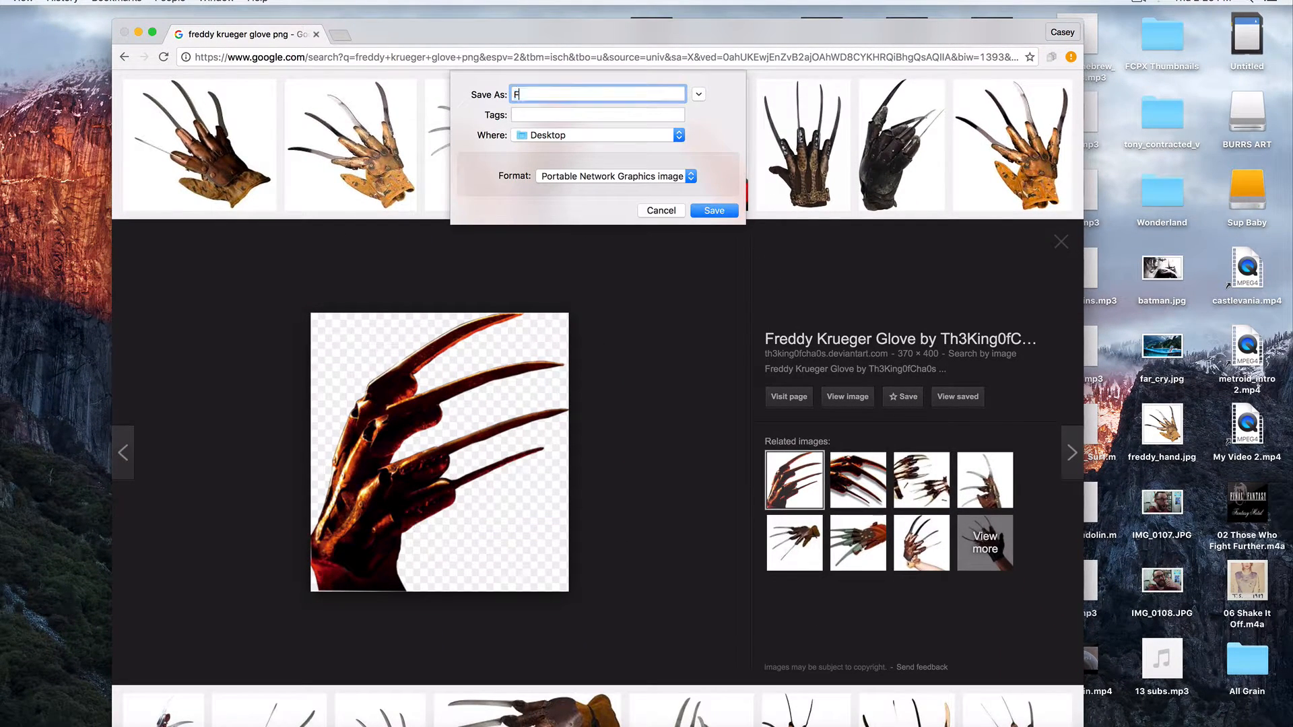
pyautogui.write('reddyf_')
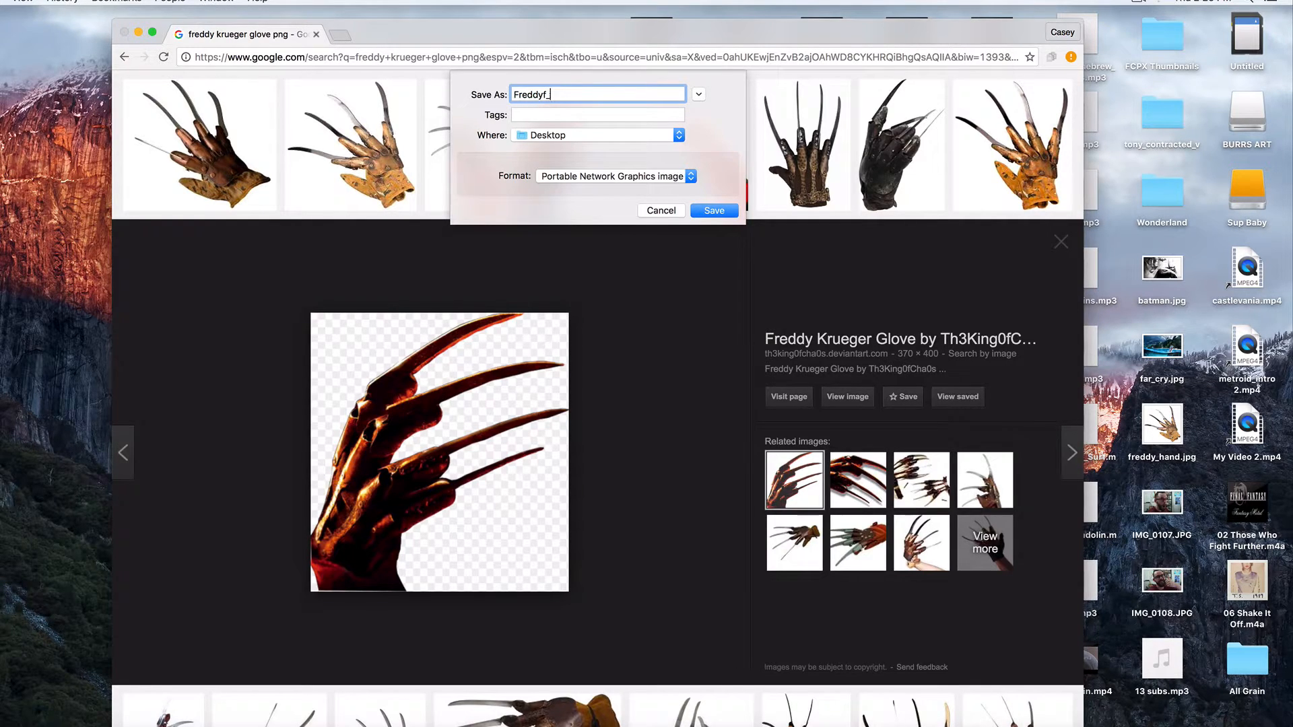
pyautogui.click(712, 210)
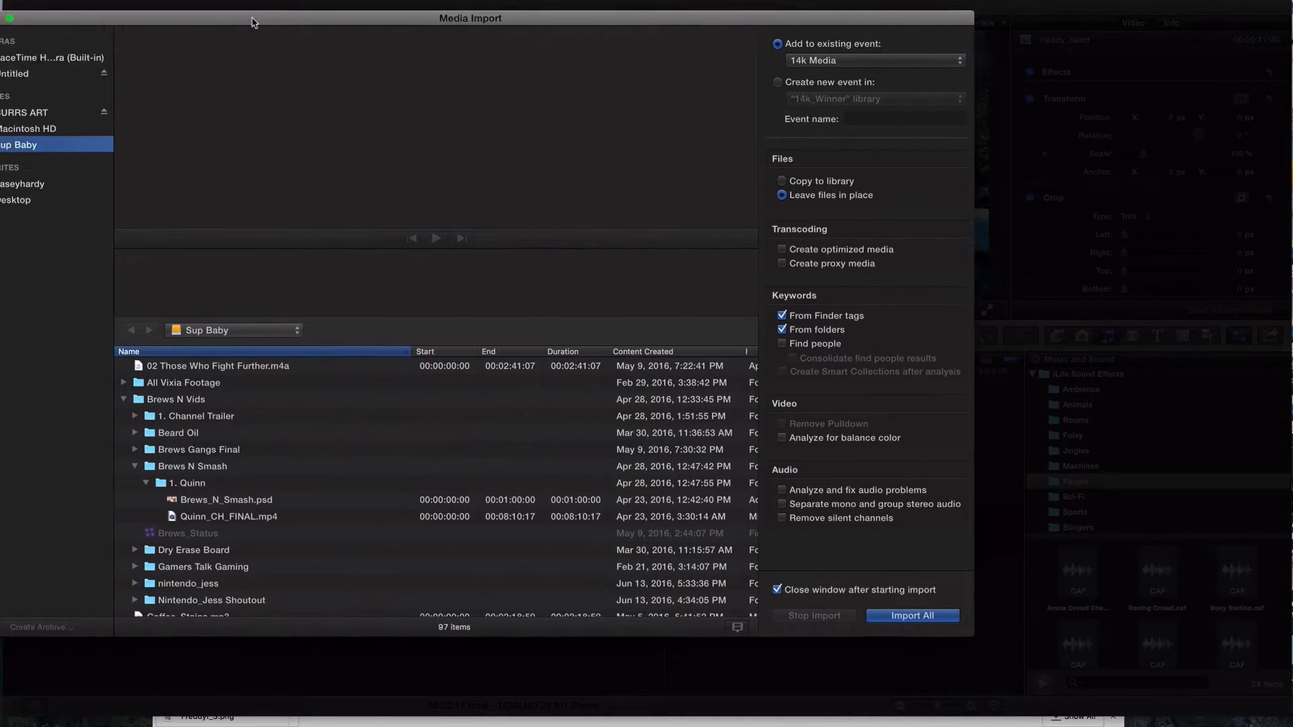
# - Import Freddyf_3.png from the Desktop into the 14k Media event
pyautogui.click(72, 202)
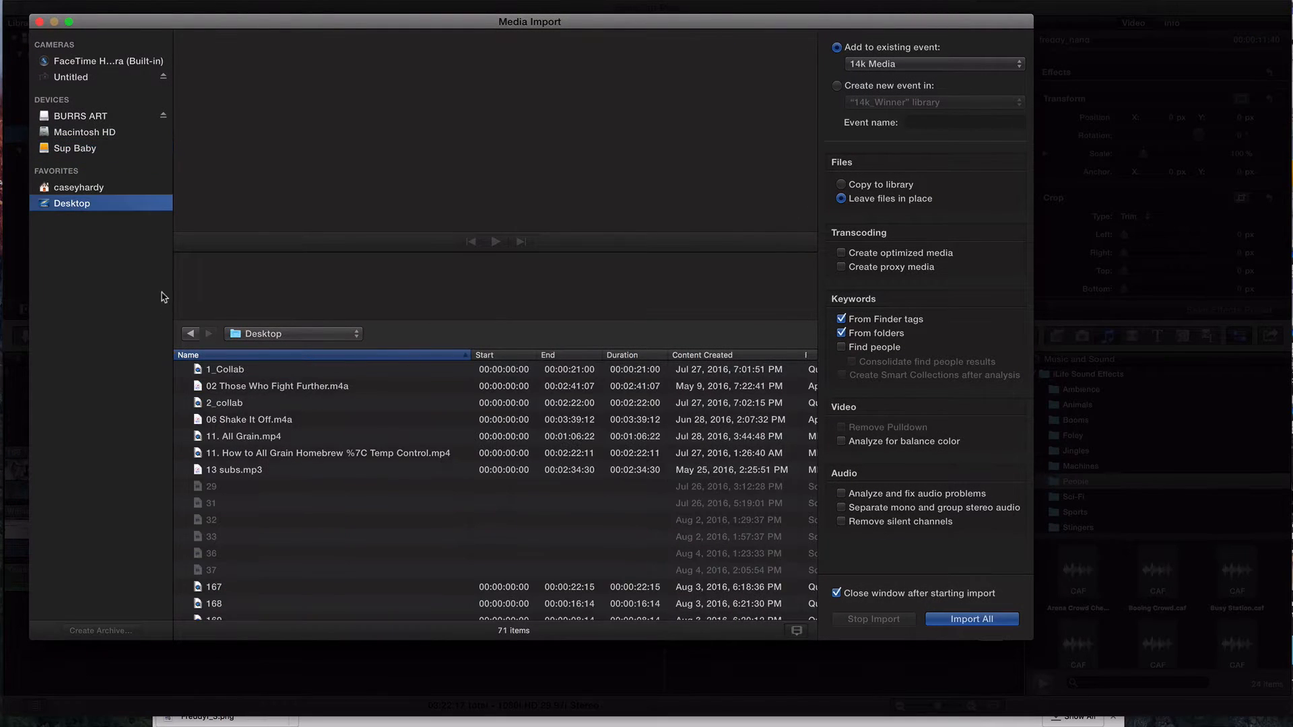
pyautogui.scroll(-3)
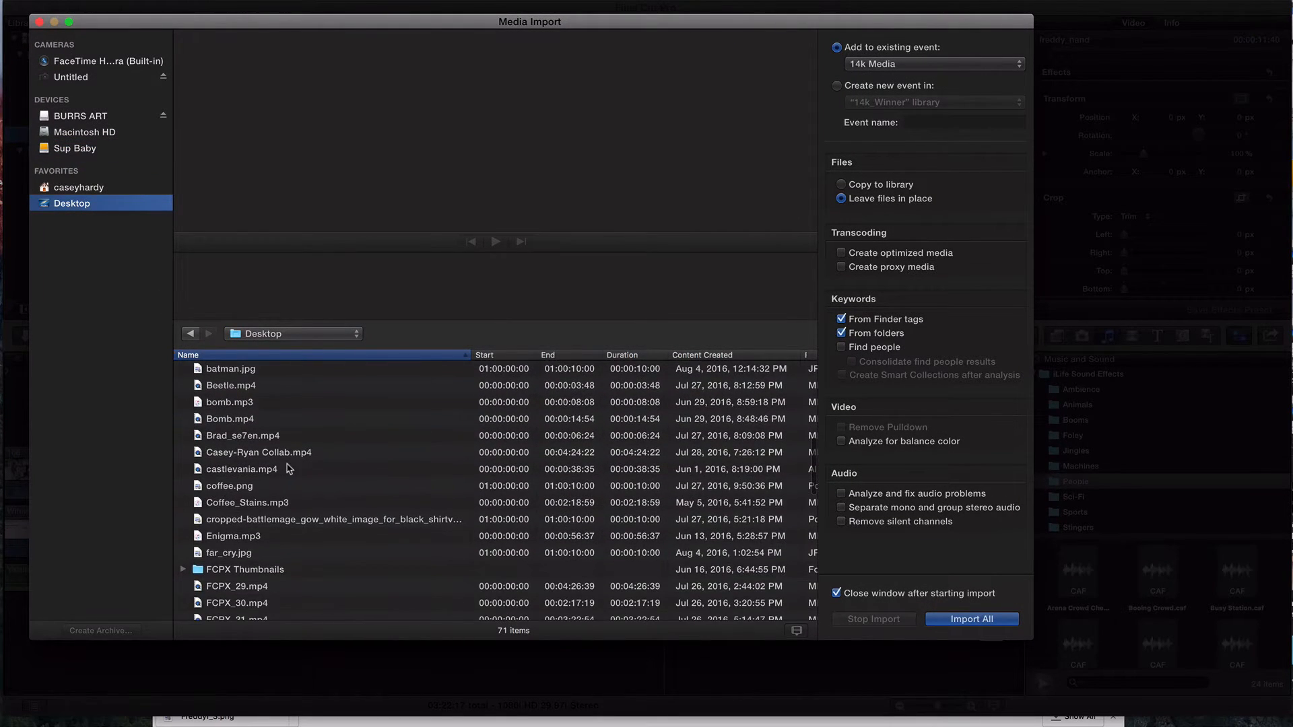
pyautogui.scroll(-3)
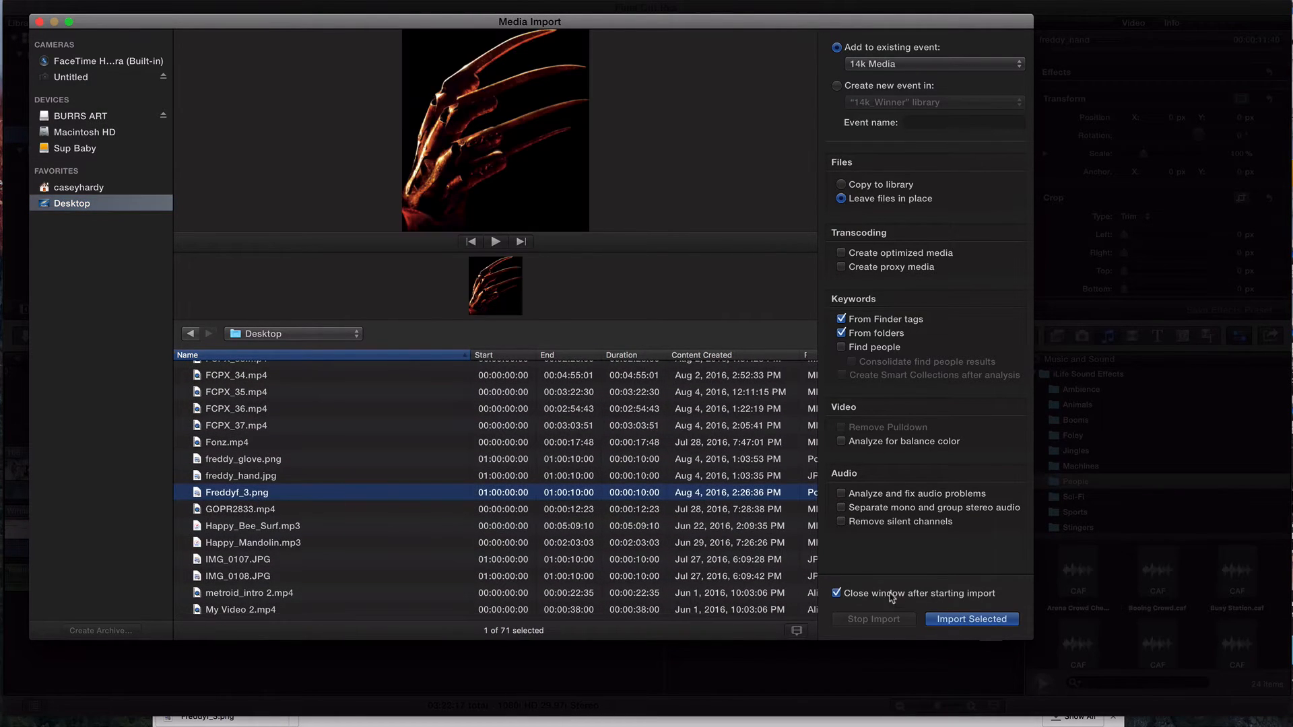
pyautogui.click(971, 618)
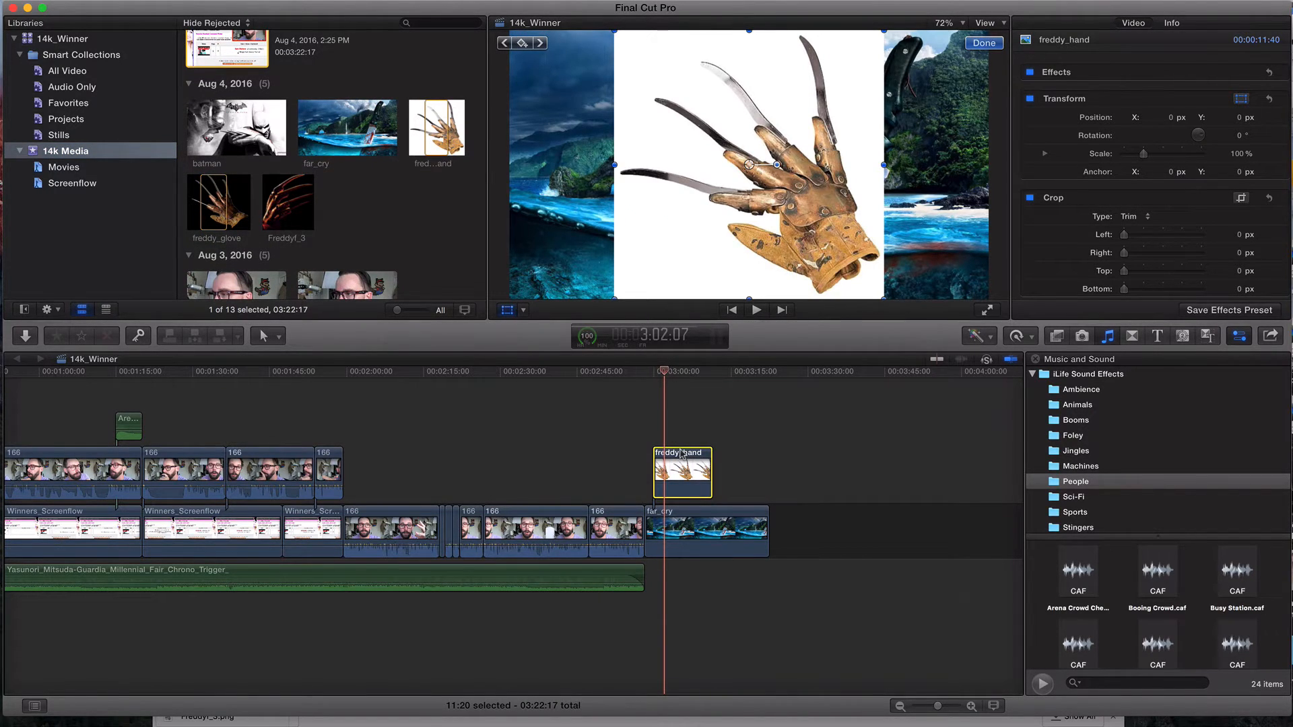
# - Replace freddy_hand with the Freddyf_3 glove over far_cry, scaled to about 74%
pyautogui.click(675, 460)
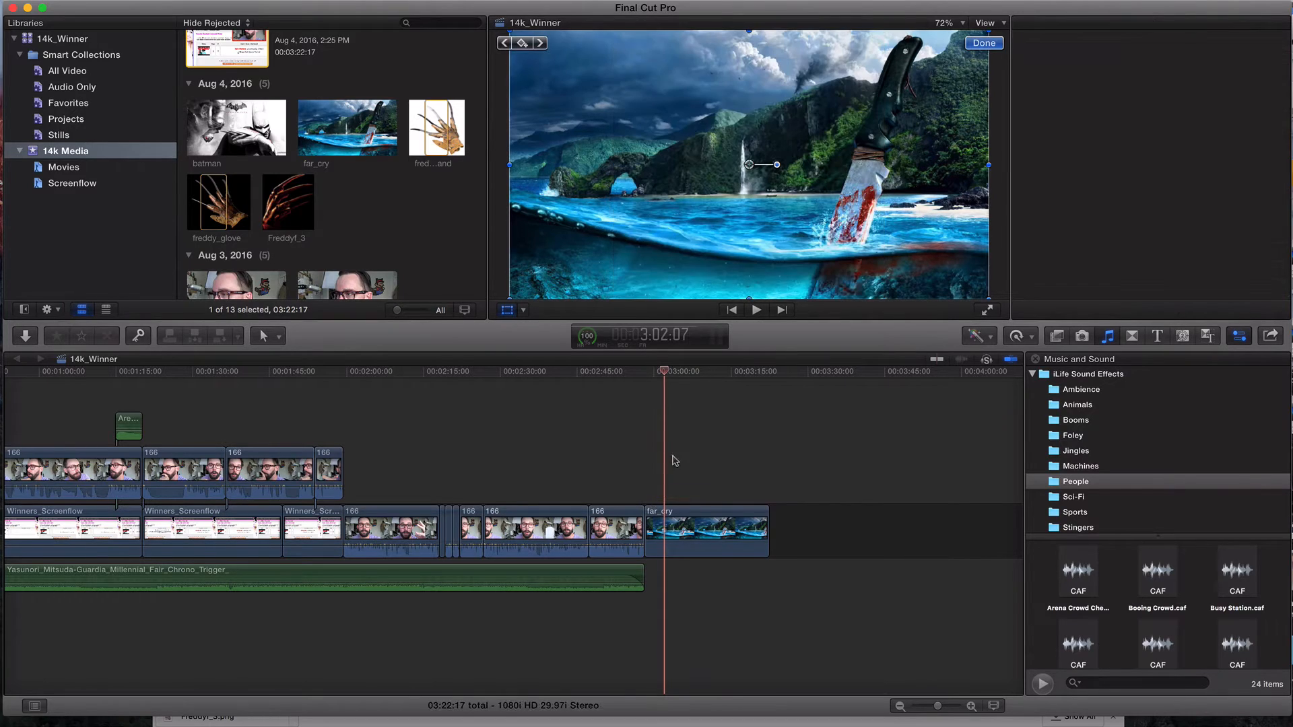
pyautogui.click(287, 200)
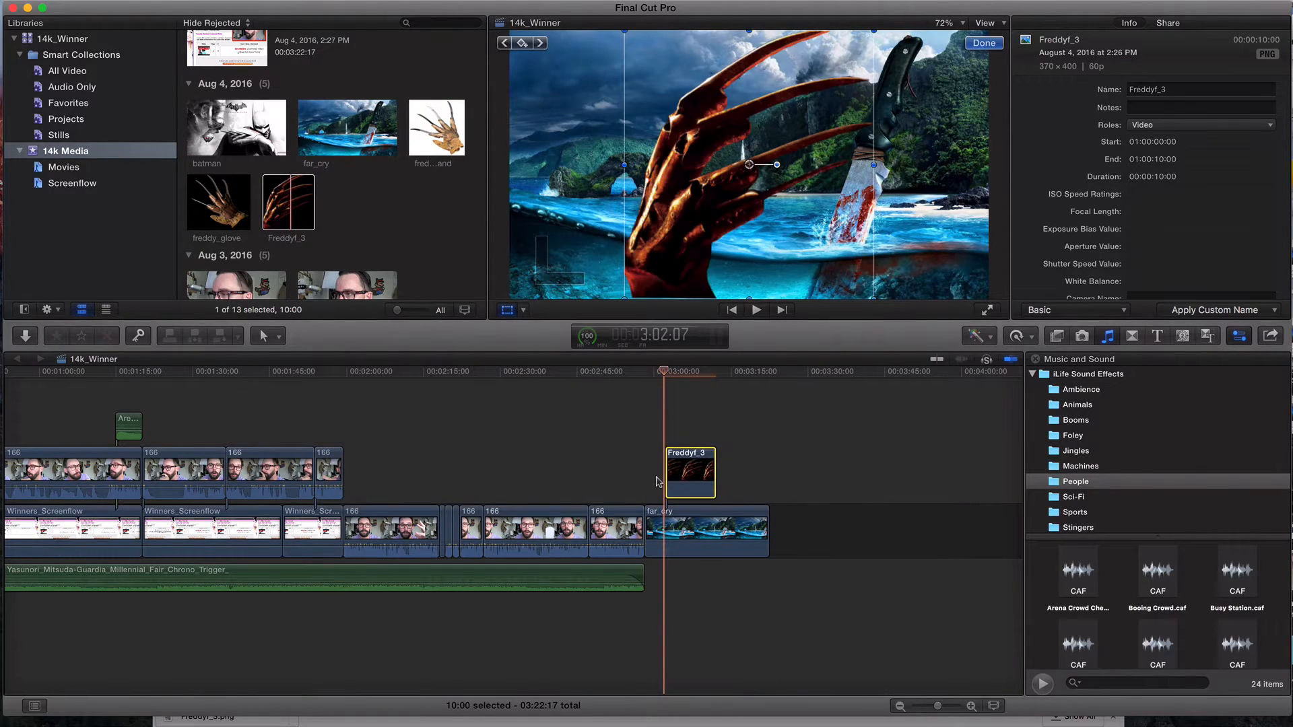
pyautogui.click(1132, 22)
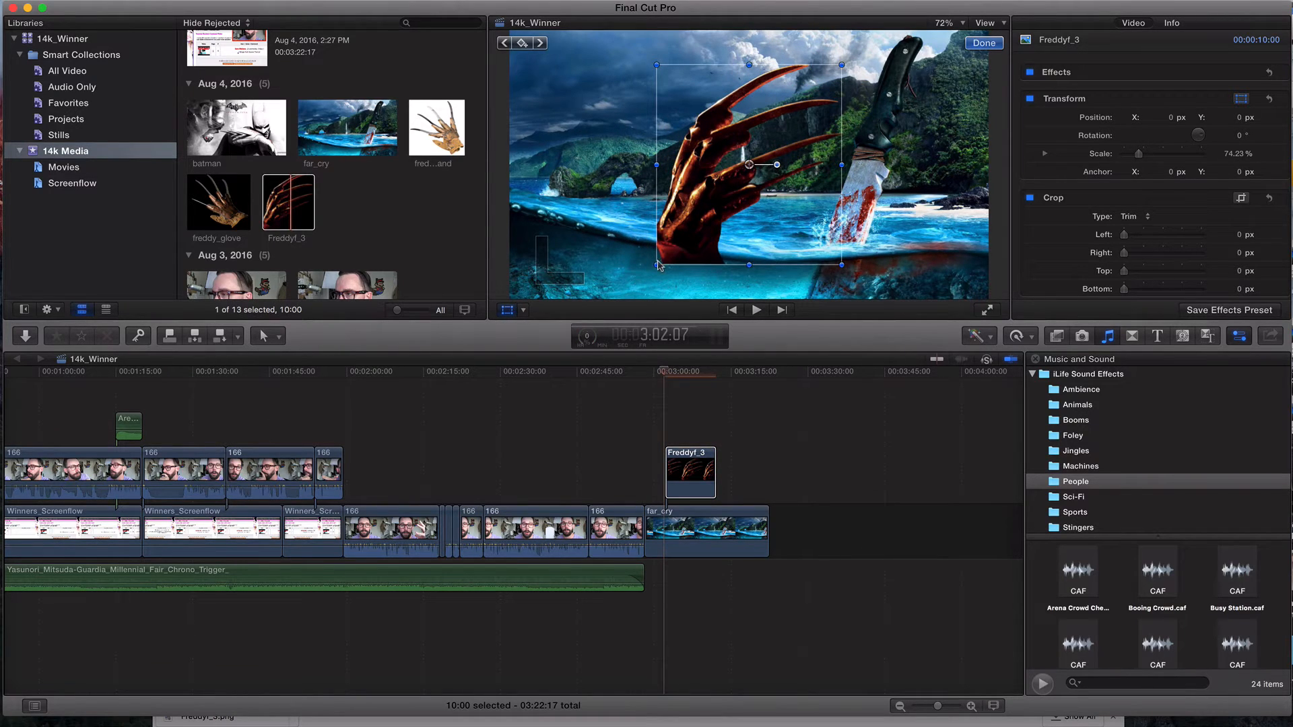
pyautogui.click(982, 41)
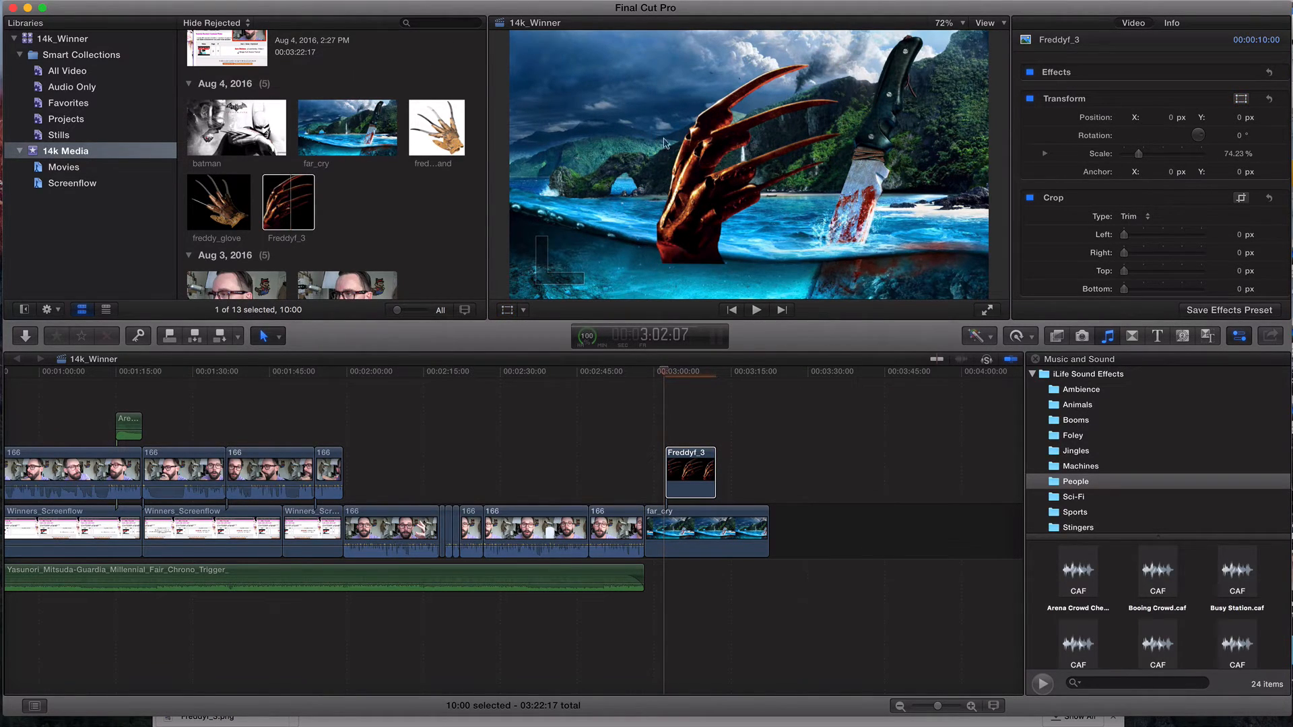
pyautogui.moveTo(700, 173)
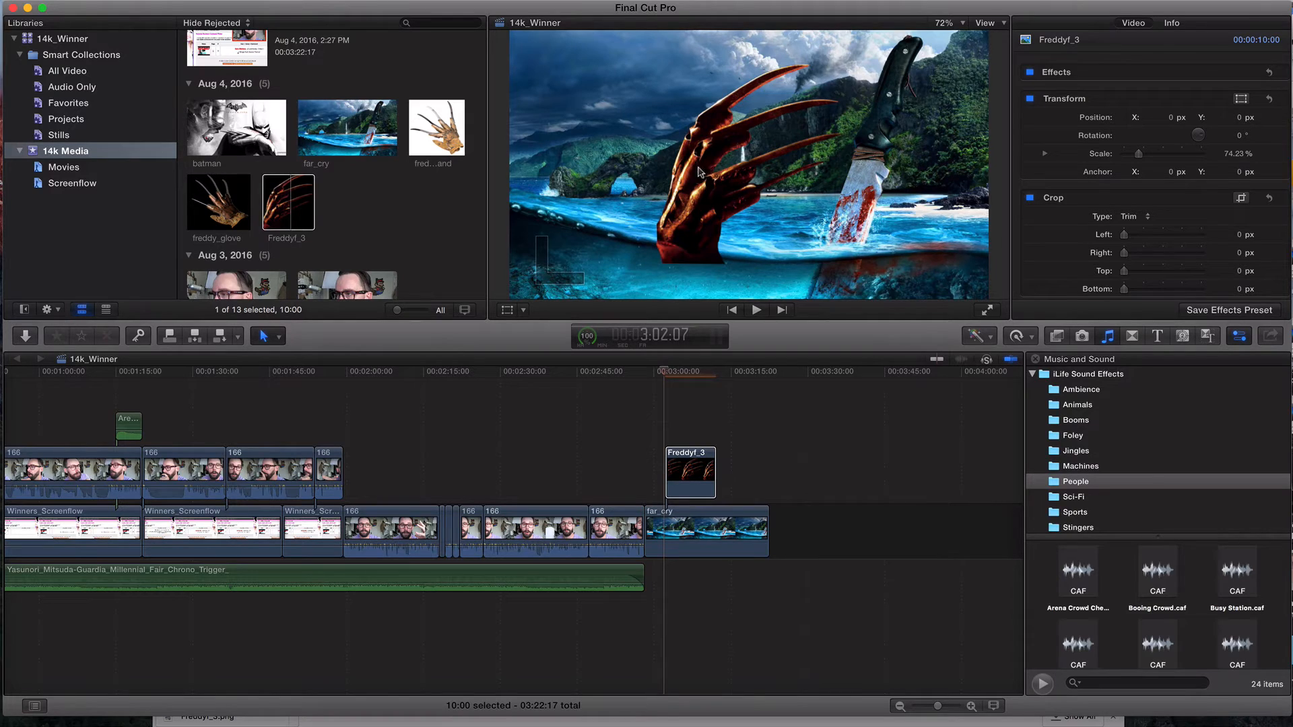
# - Shift the Freddyf_3 glove toward the left using the Transform control
pyautogui.click(690, 473)
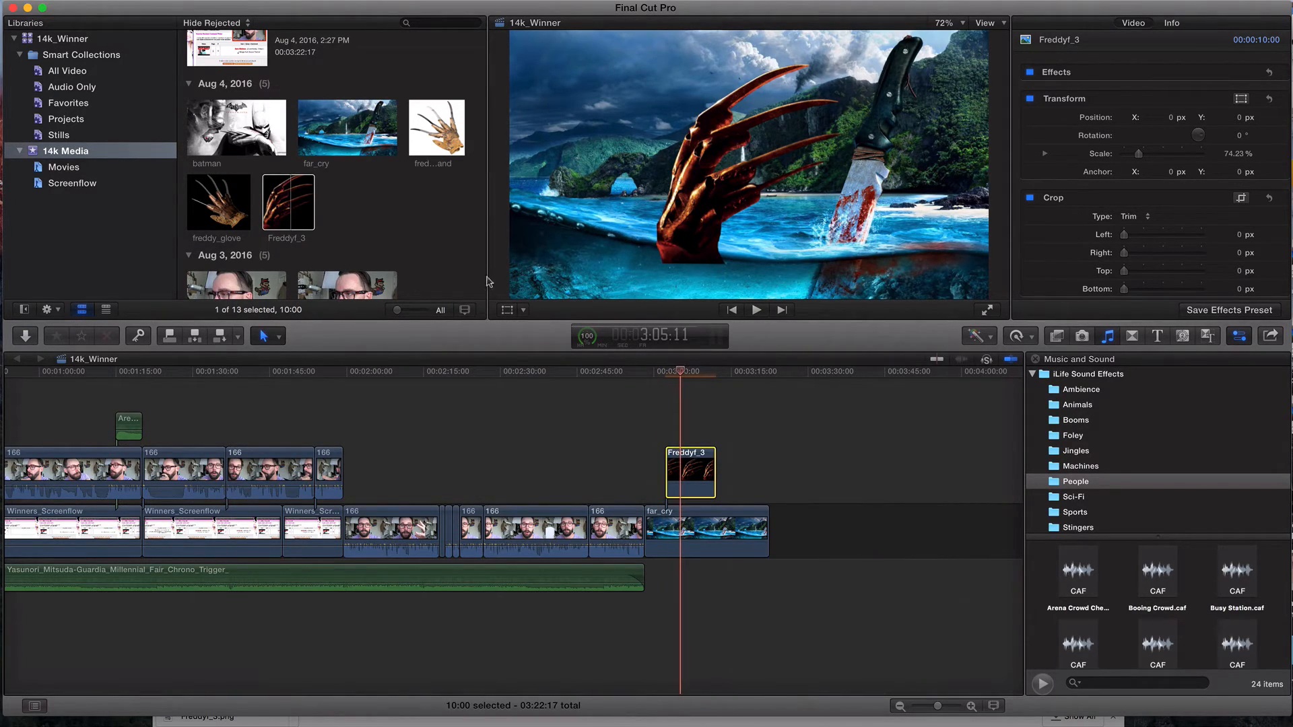
pyautogui.moveTo(738, 227)
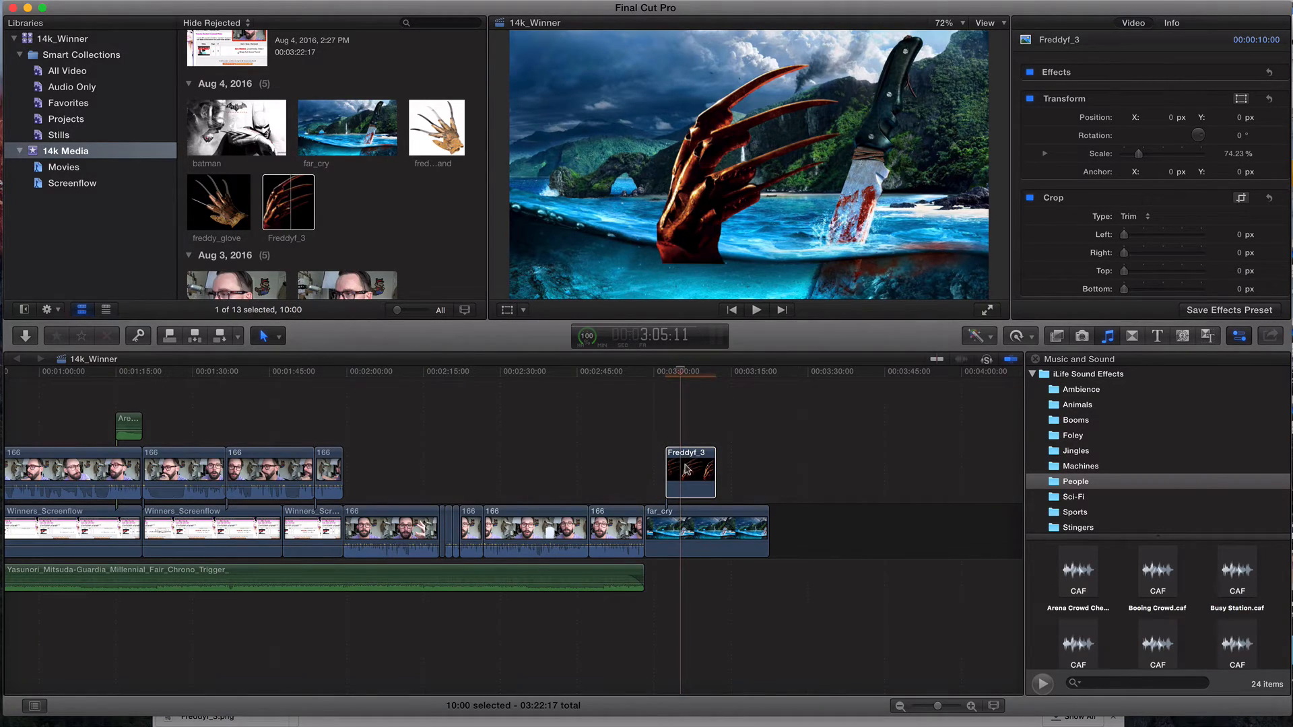
pyautogui.click(526, 310)
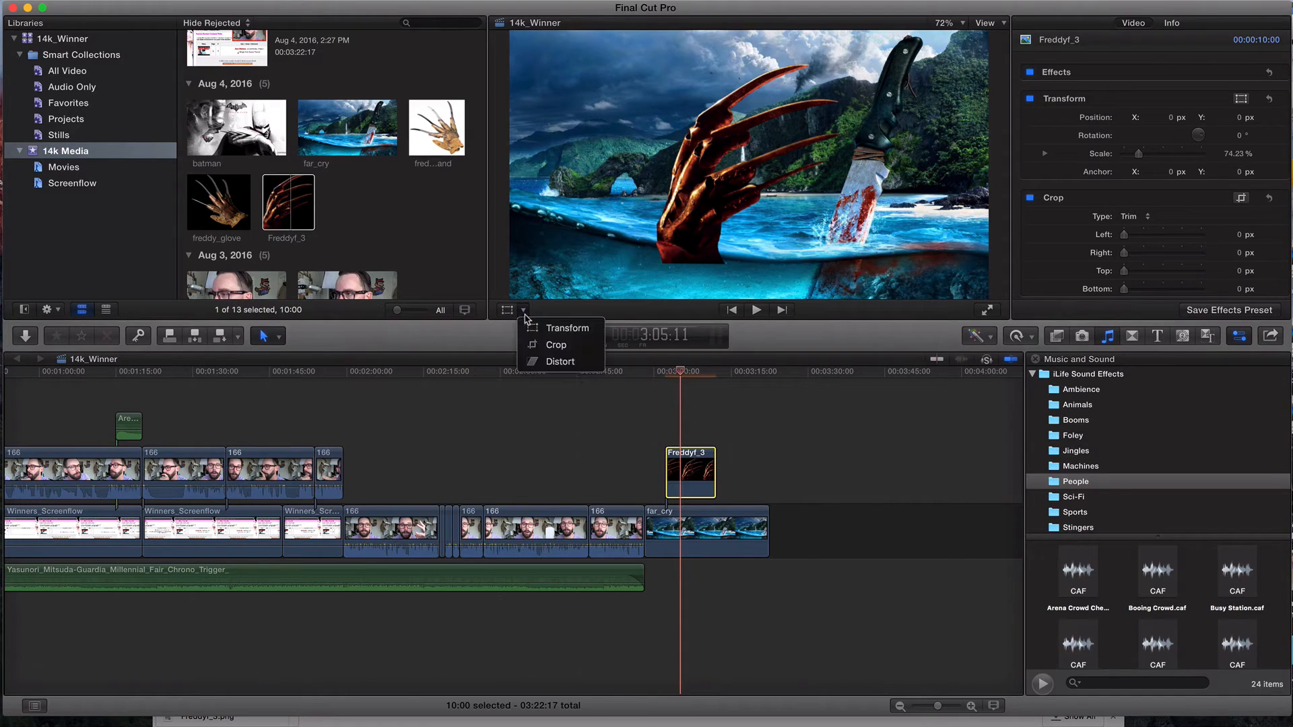
pyautogui.click(565, 328)
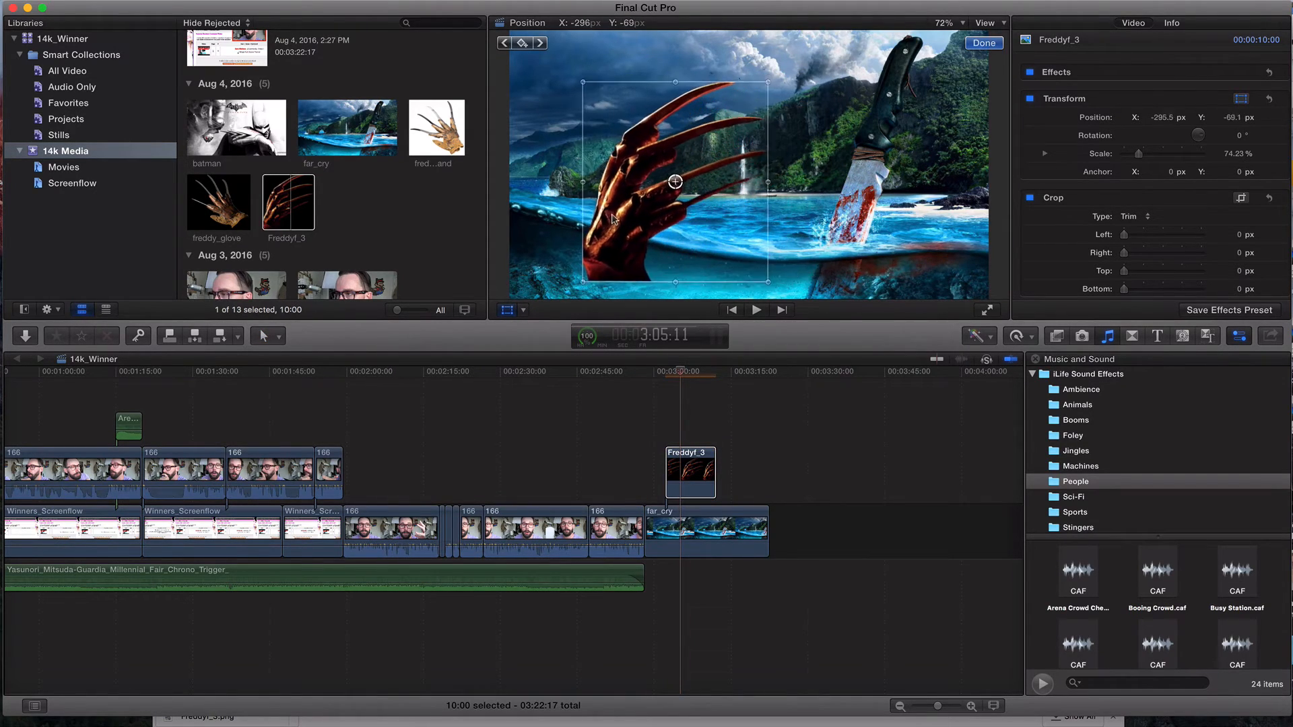